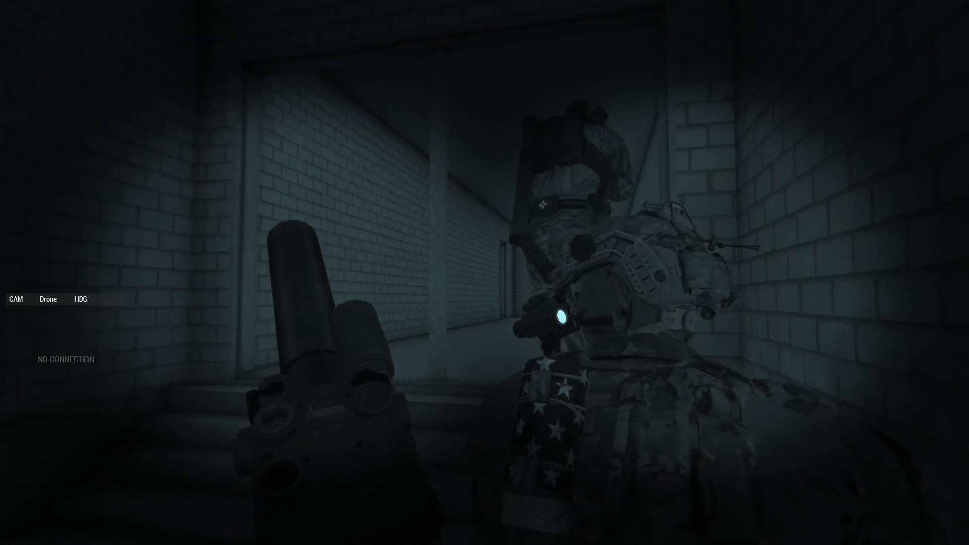
mouse_move(484, 273)
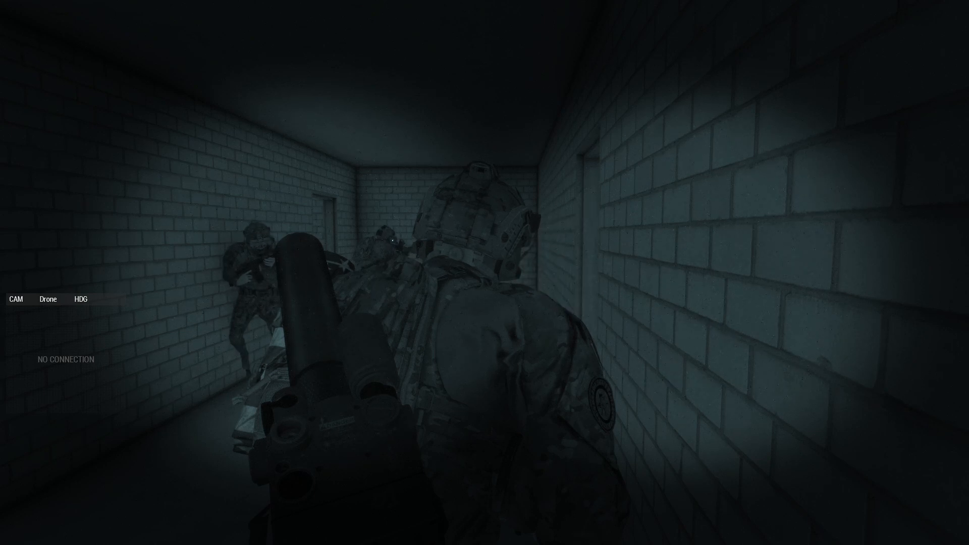
mouse_move(485, 273)
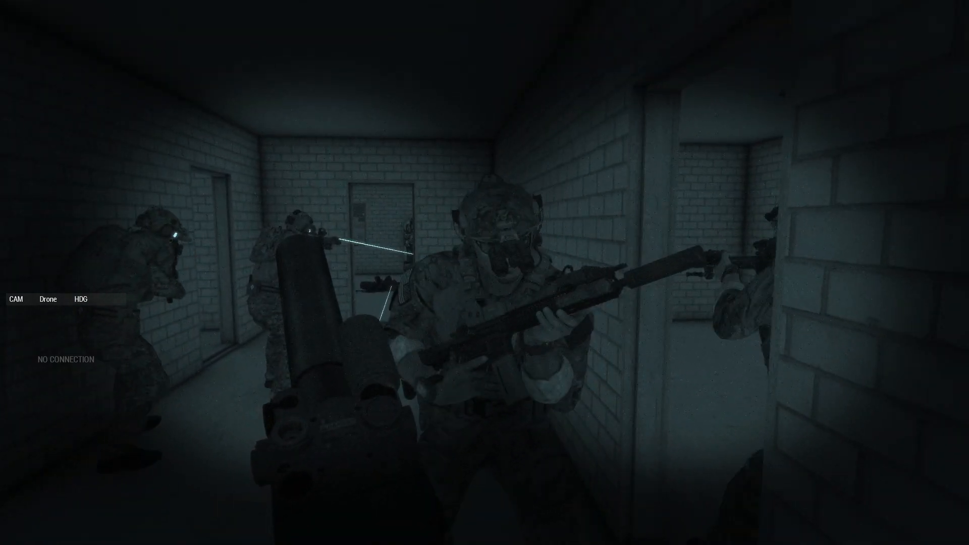
mouse_move(485, 273)
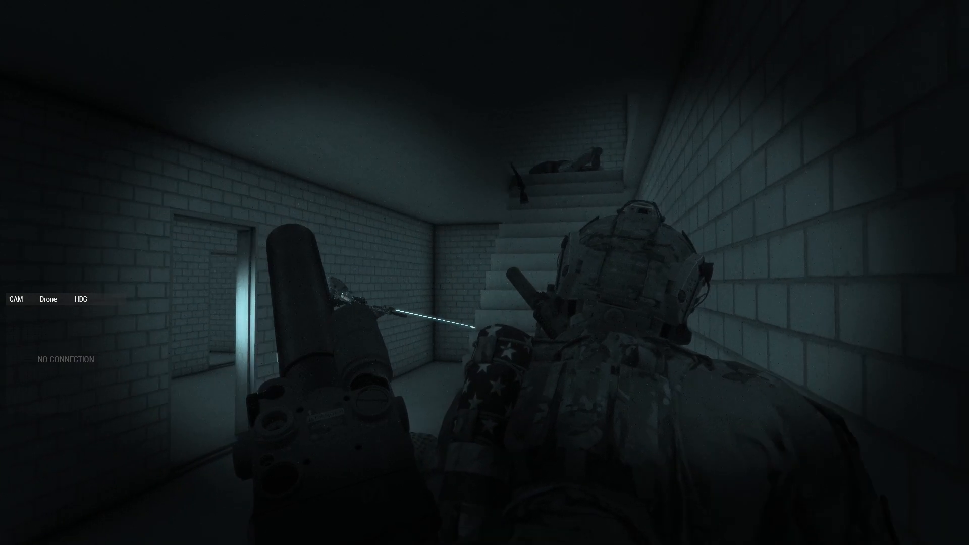
mouse_move(484, 272)
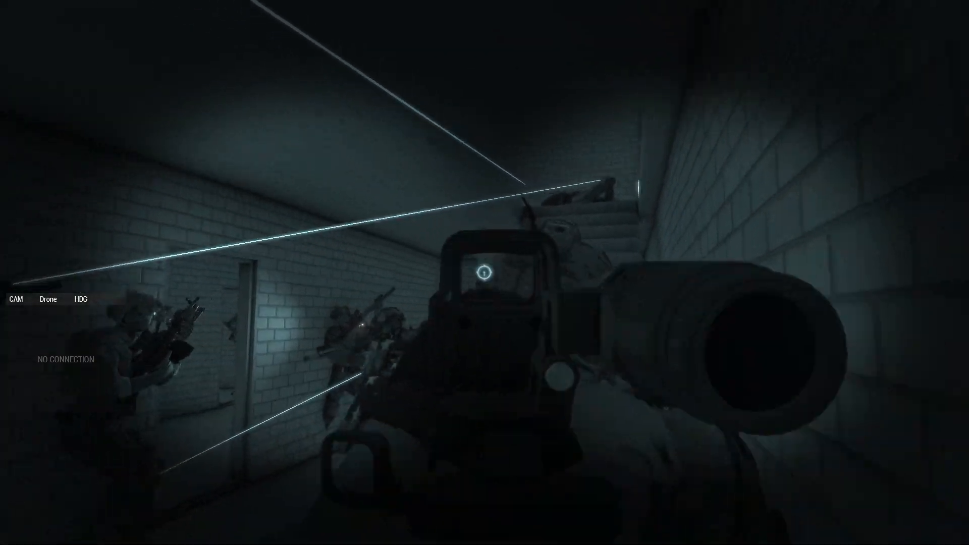
mouse_move(485, 272)
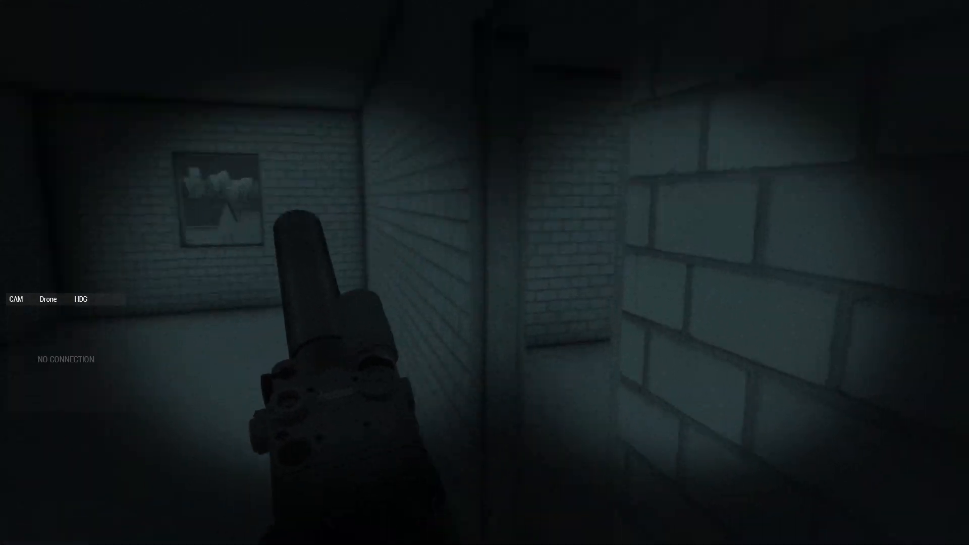
mouse_move(485, 272)
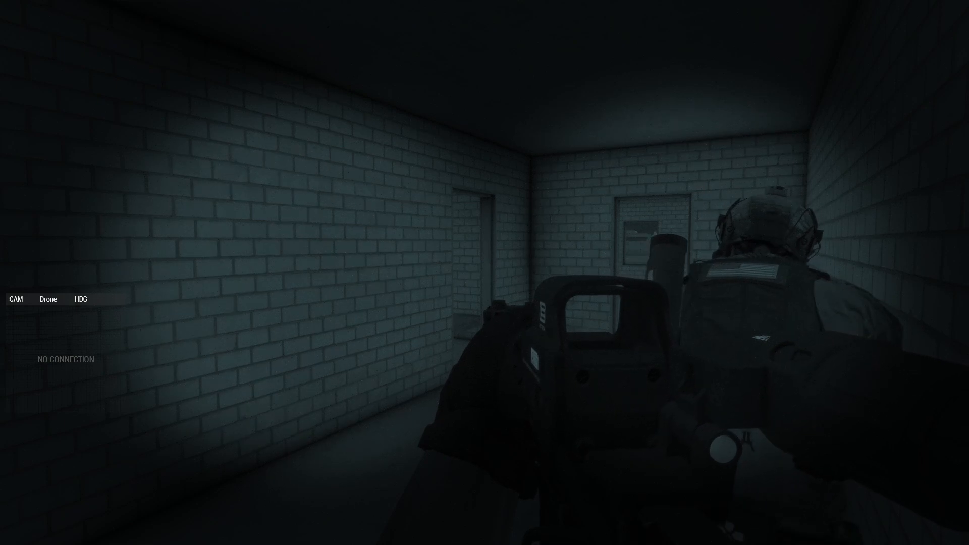
mouse_move(485, 272)
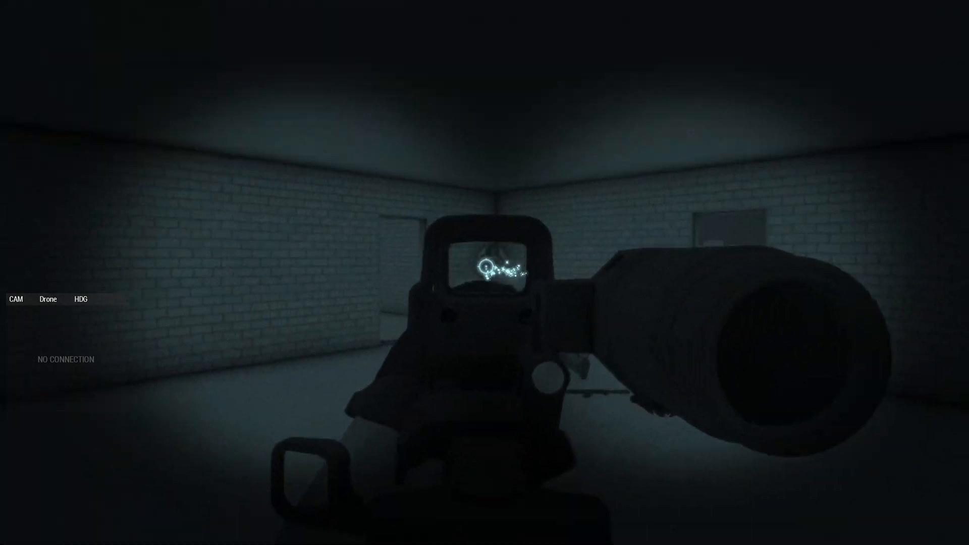
Step: Engage enemies while clearing the corridors and rooms with the squad
click(485, 273)
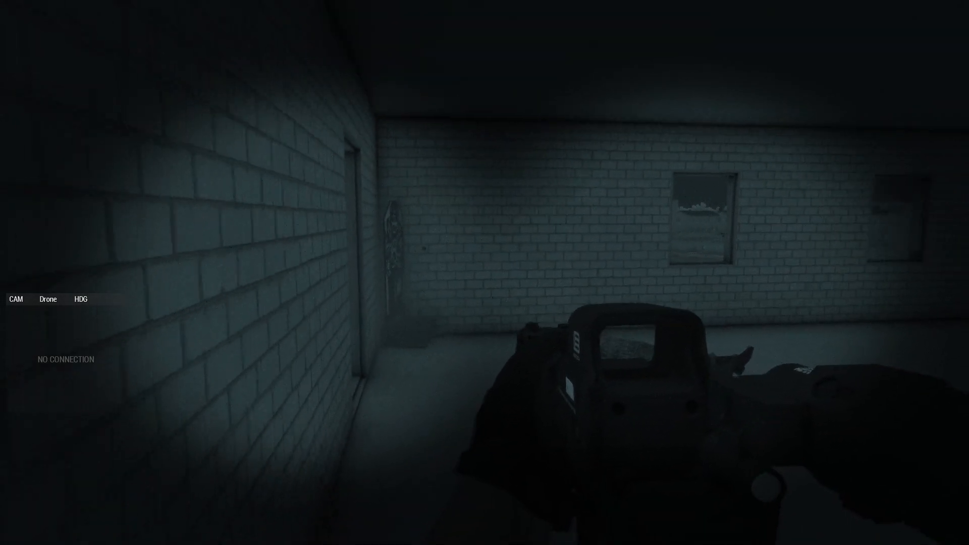
mouse_move(484, 273)
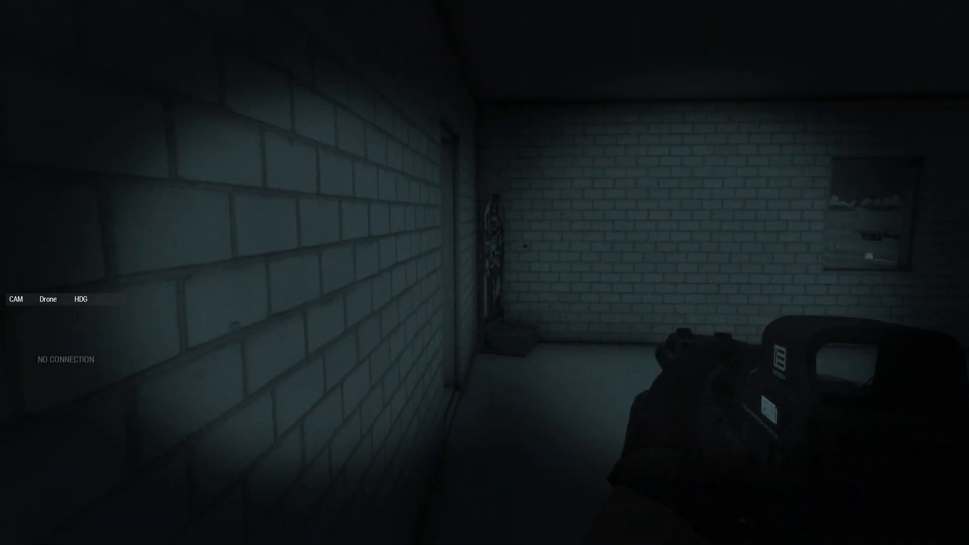
mouse_move(484, 273)
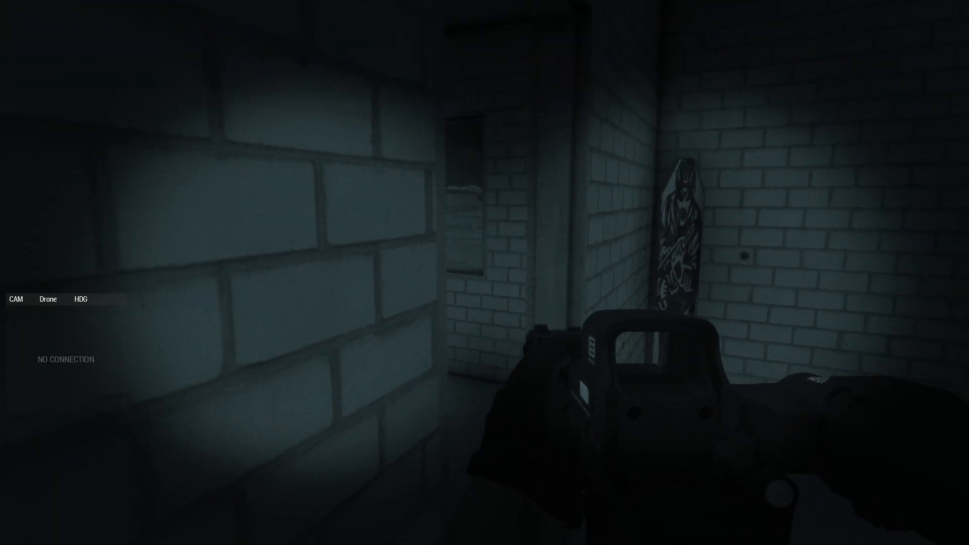
mouse_move(485, 273)
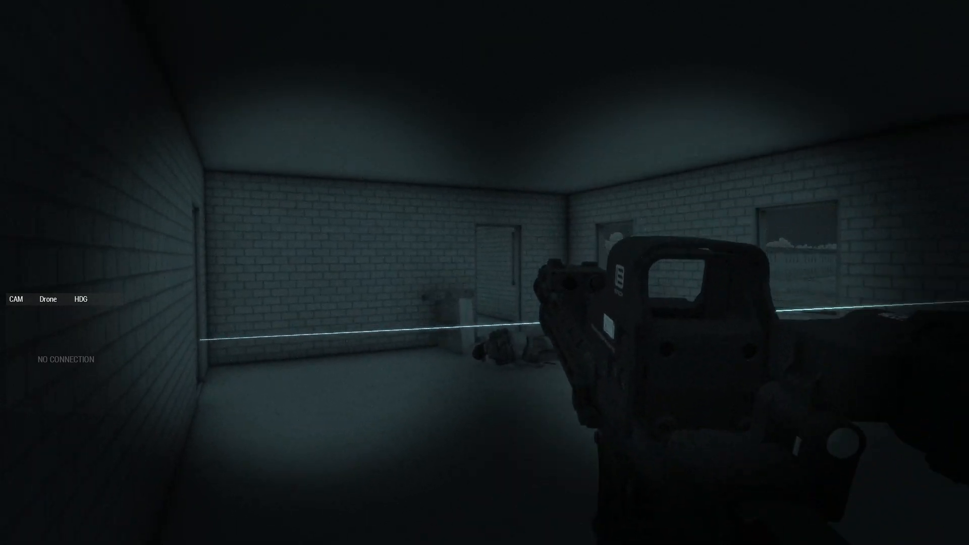
mouse_move(484, 272)
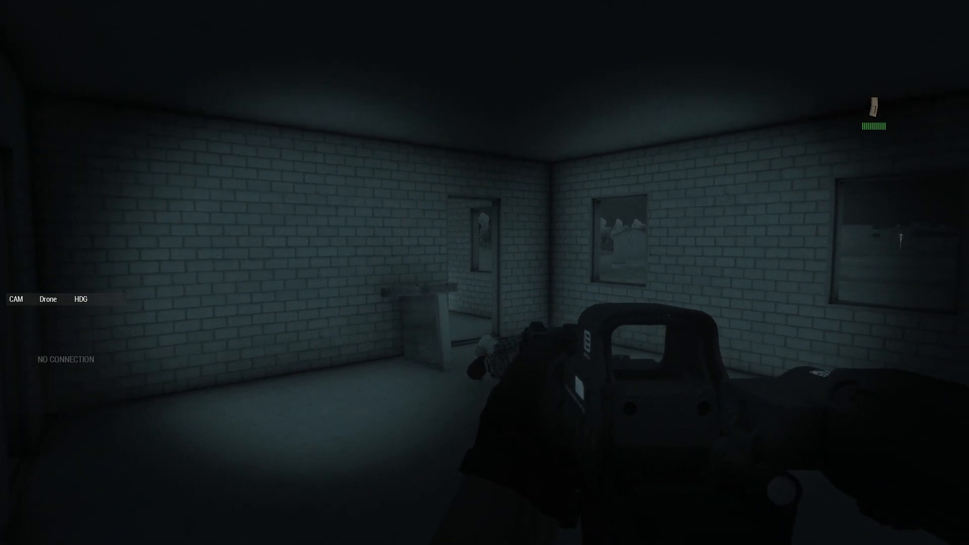
mouse_move(484, 273)
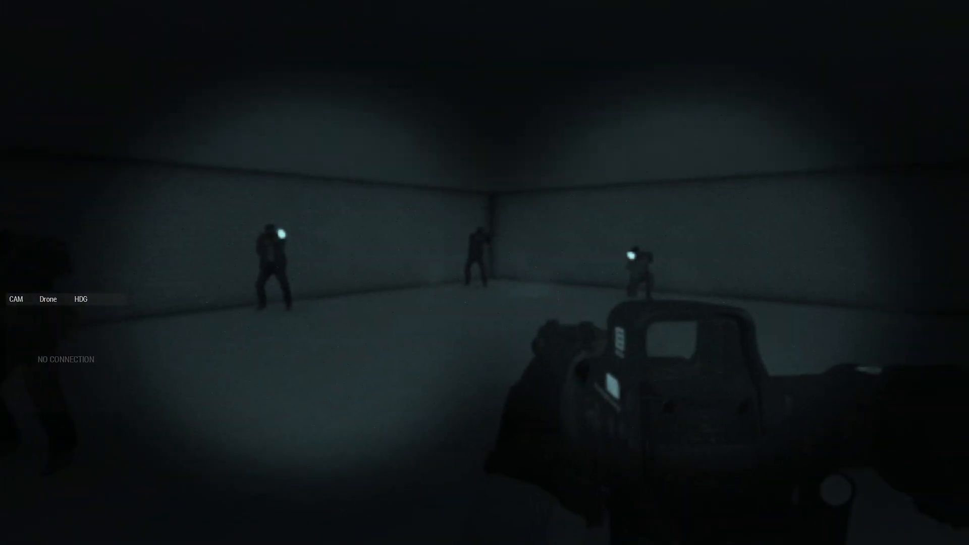
click(485, 272)
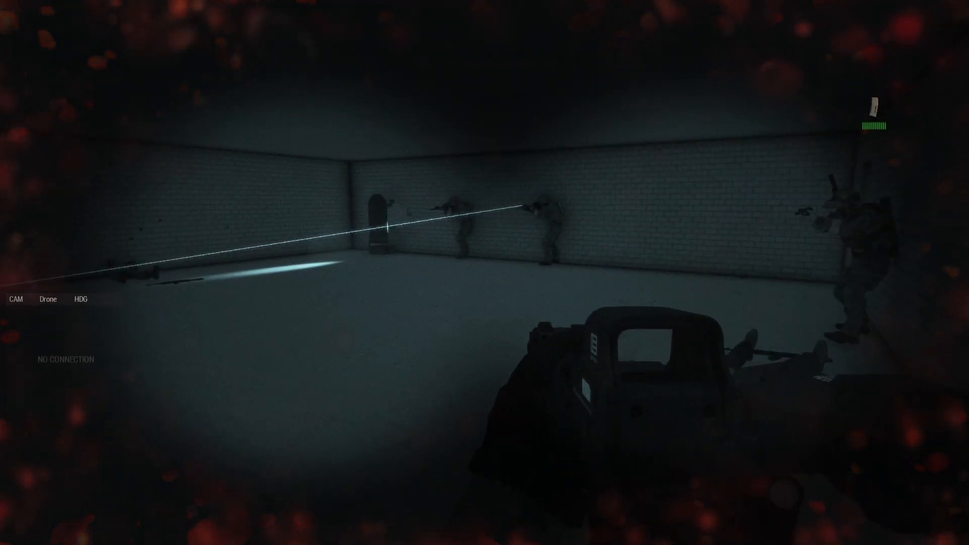
mouse_move(485, 272)
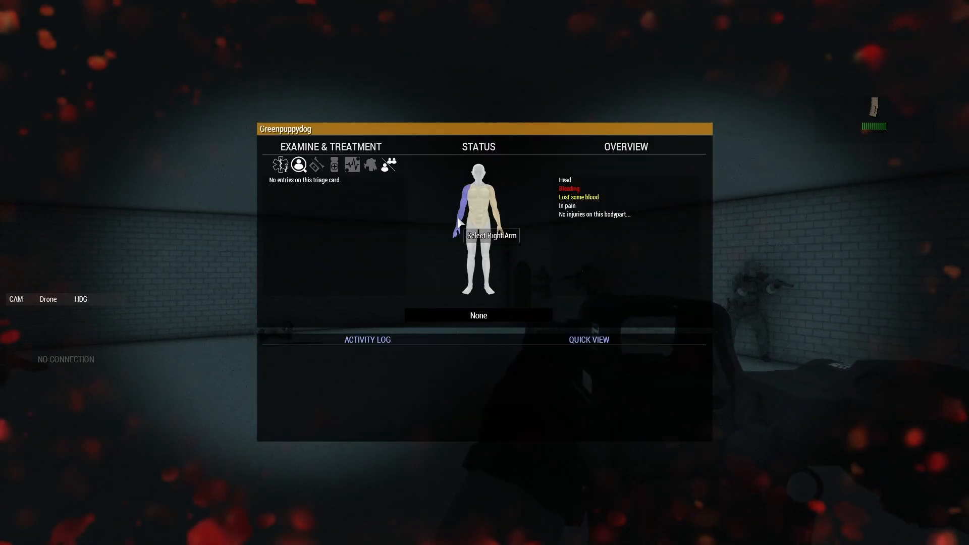
Step: Apply a bandage to the bleeding torso wound via the ACE medical menu
click(316, 165)
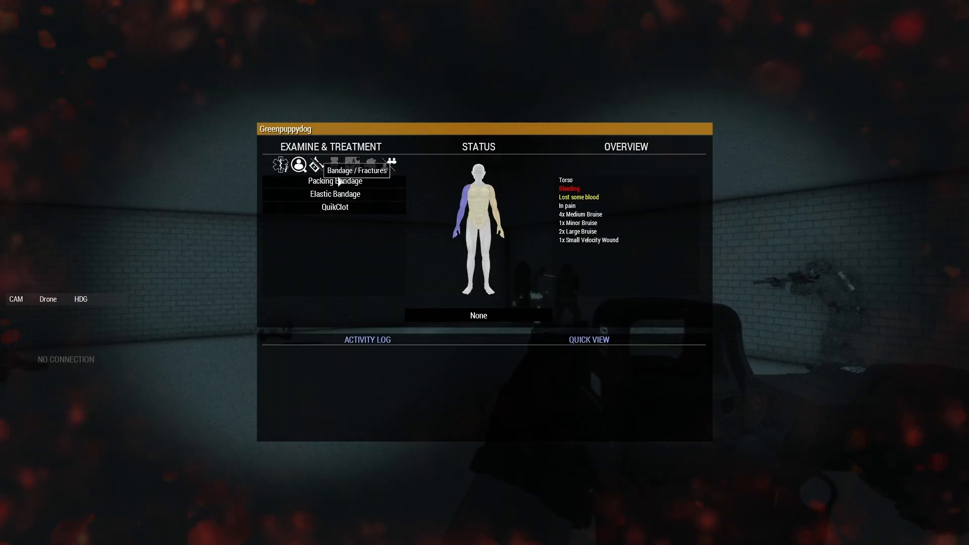
click(334, 180)
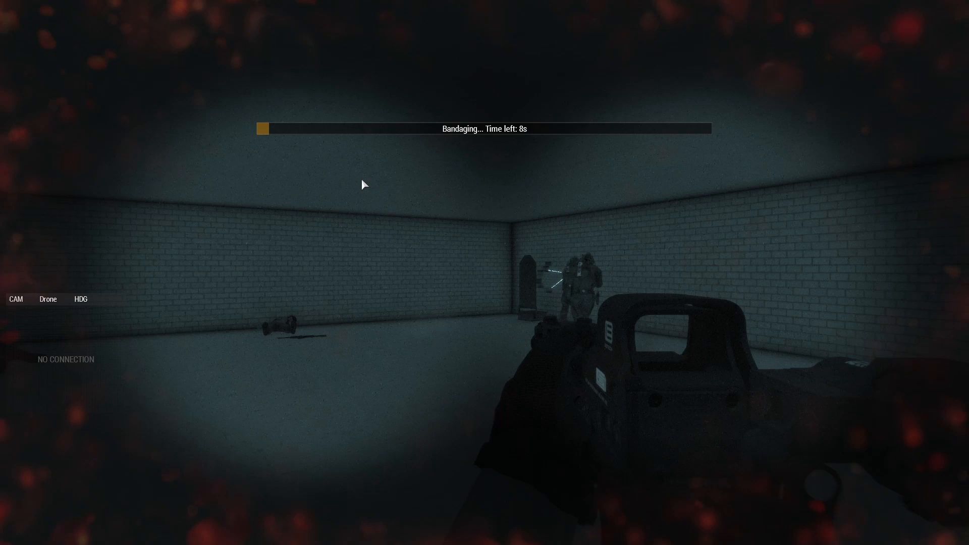